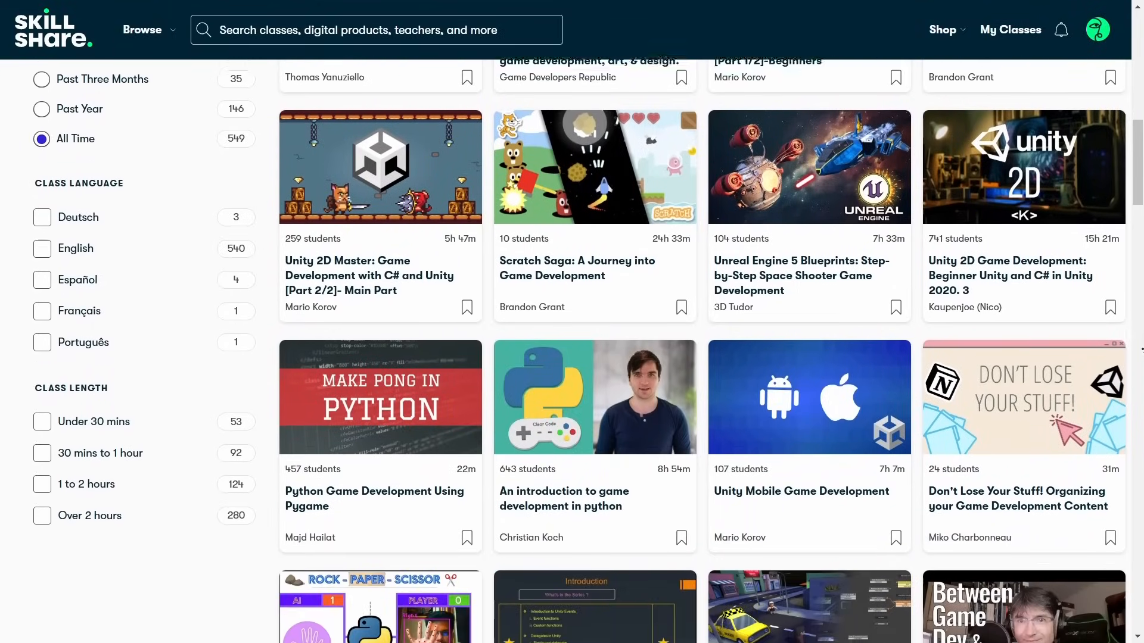
Rotate the right hand forward to Rotation Z 37.2 as a Run clip keyframe
{"action": "scroll", "scroll_direction": "down", "scroll_amount": 3}
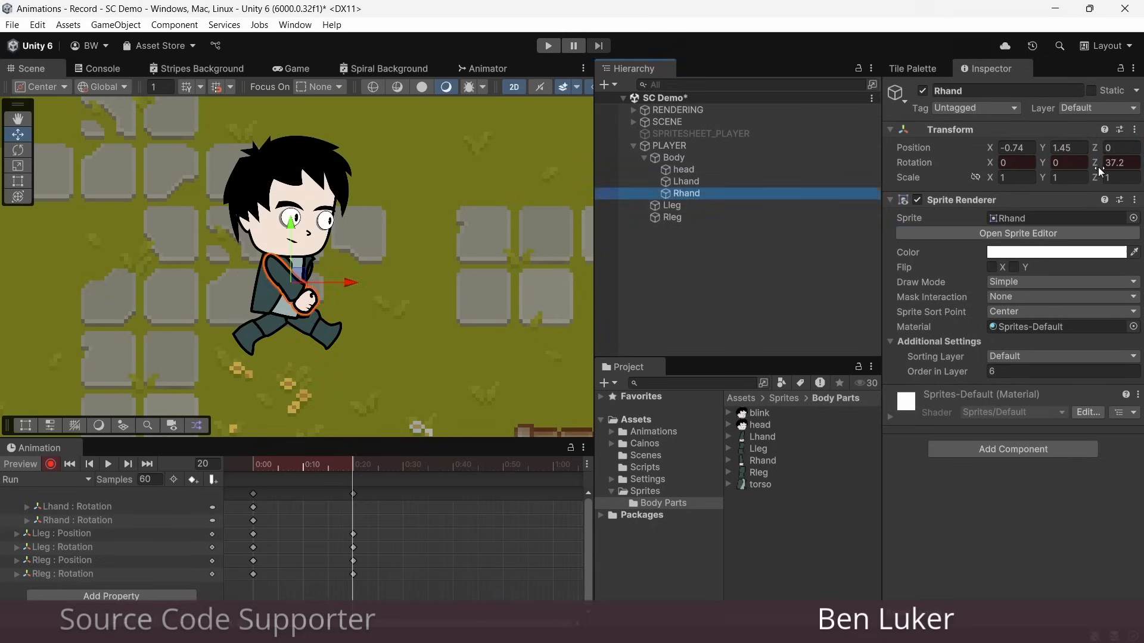
{"action": "left_click", "coordinate": [673, 157]}
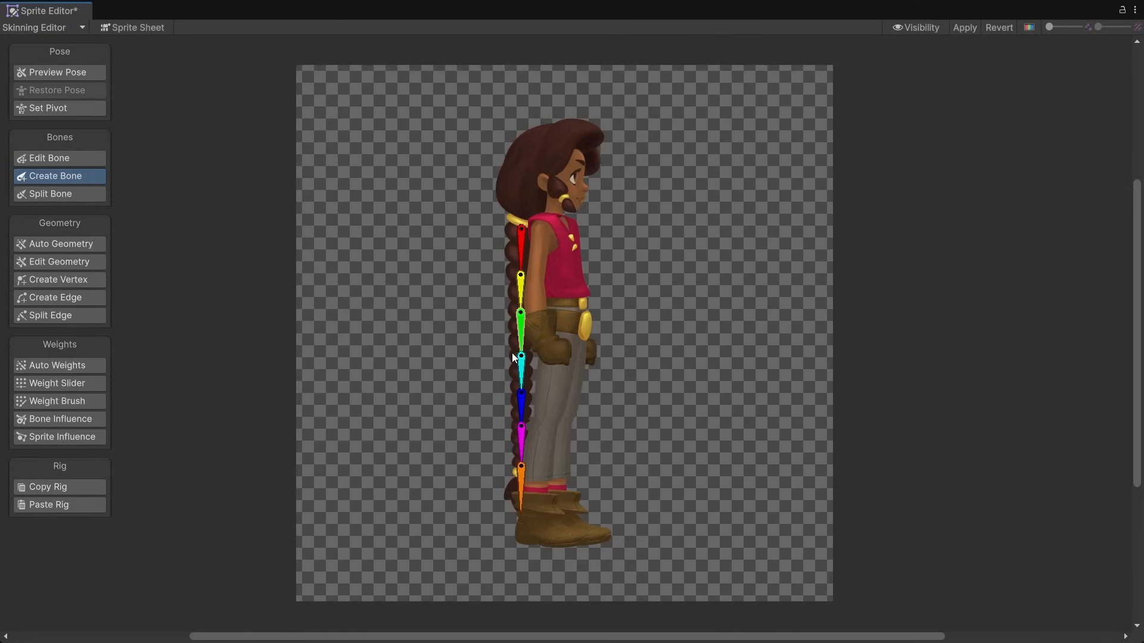
Place the seven-bone chain from the top of the braid down to its tip
{"action": "left_click", "coordinate": [520, 230]}
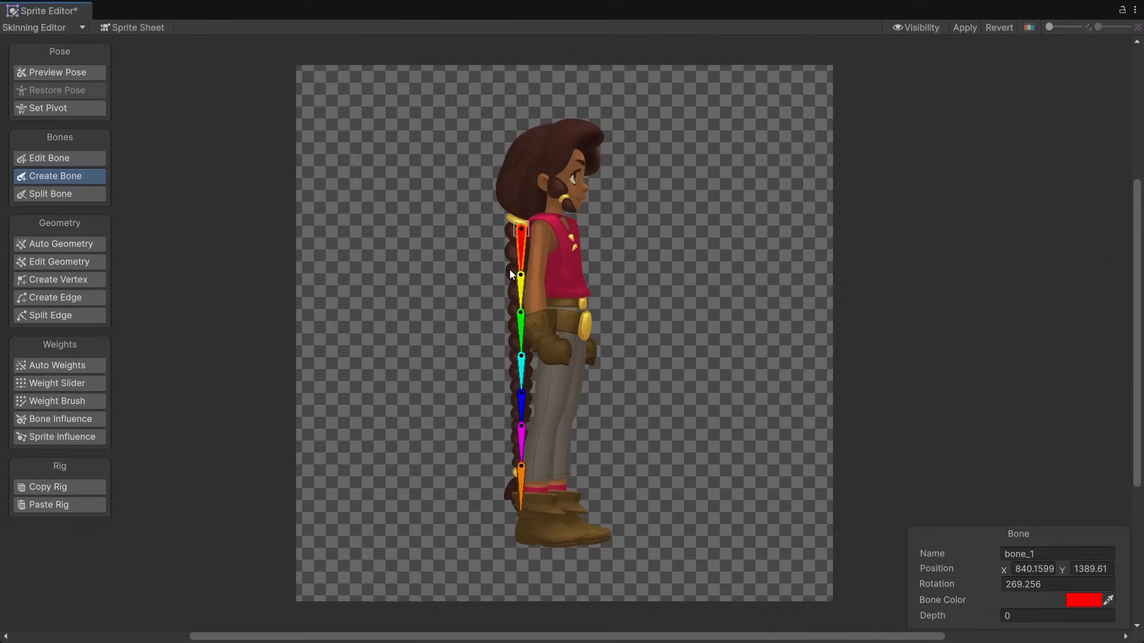
{"action": "left_click", "coordinate": [57, 365]}
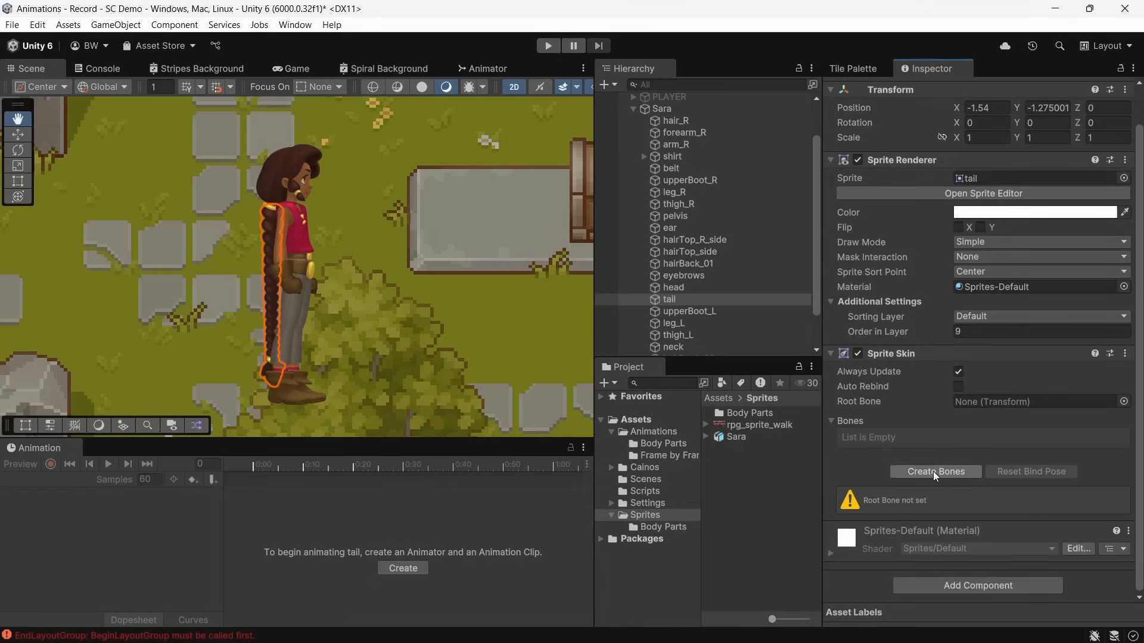
Generate the bone_1–bone_7 objects for the tail via Sprite Skin's Create Bones
{"action": "left_click", "coordinate": [935, 471]}
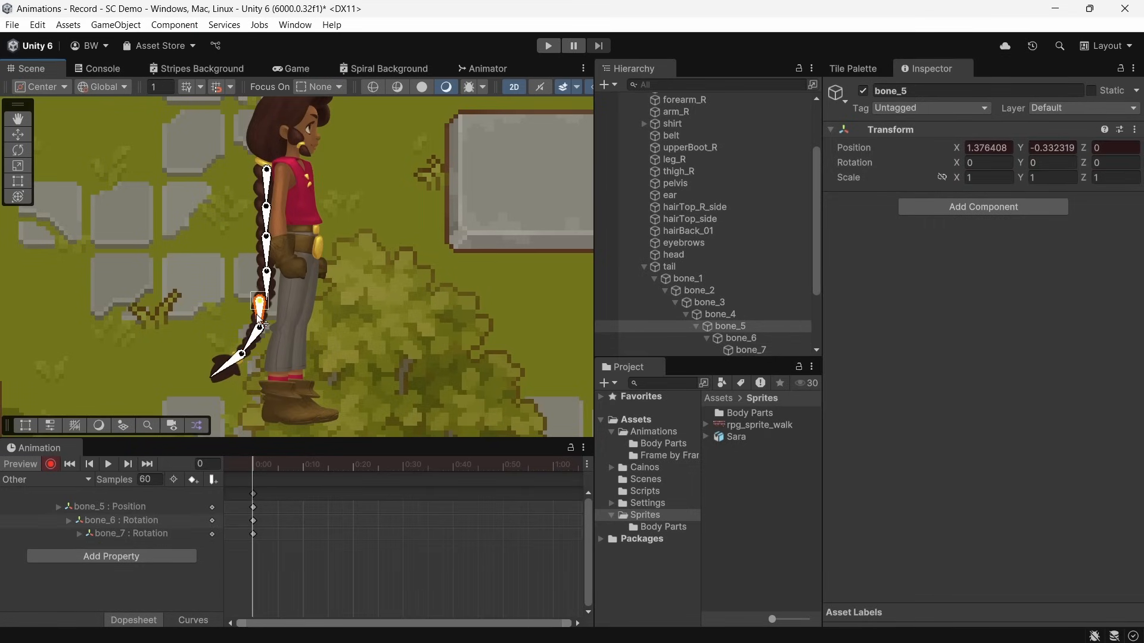